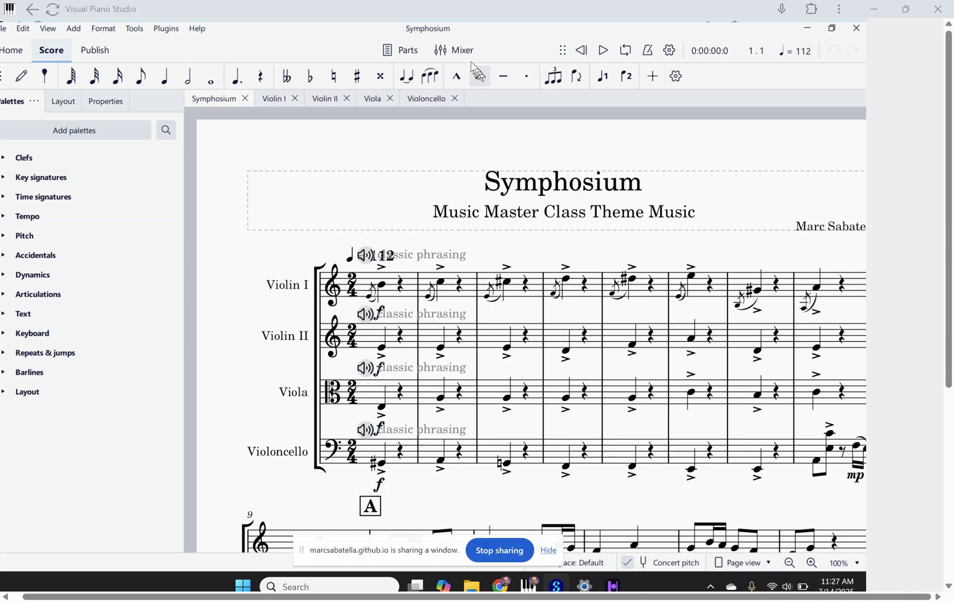
mouse_move(462, 50)
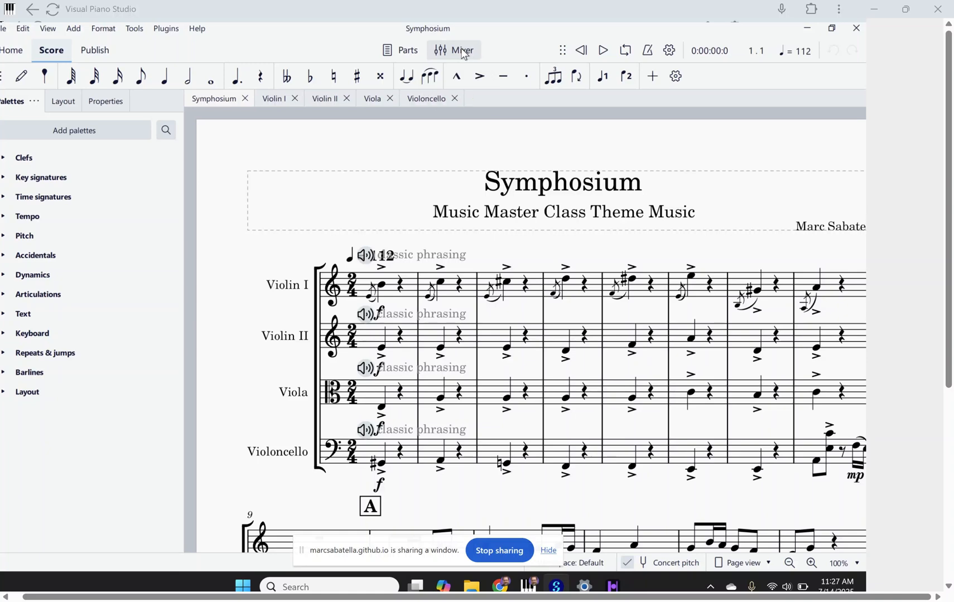
Show the Mixer panel with the Symphosium string instruments' sounds, reverb and pan
click(454, 50)
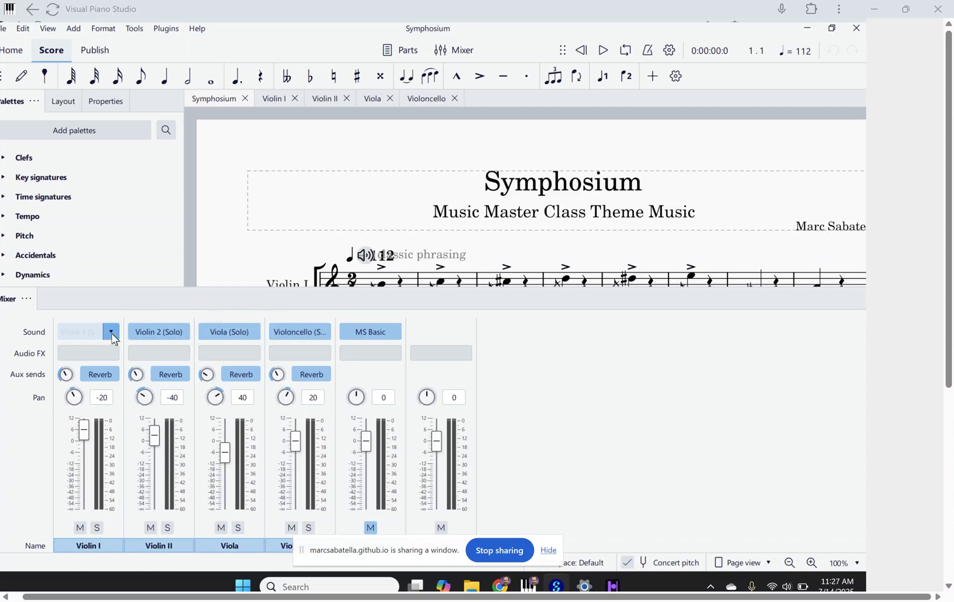
click(111, 333)
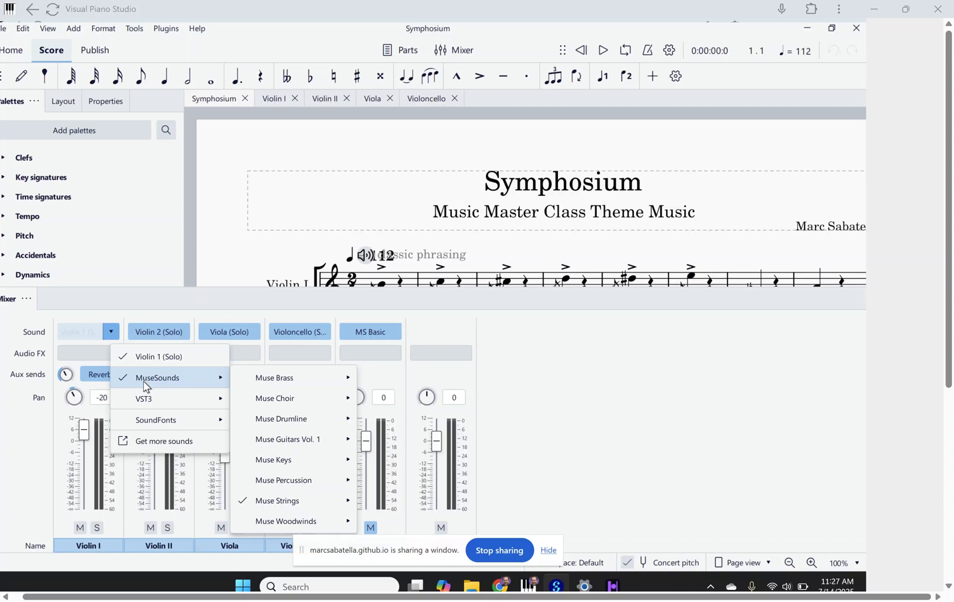
mouse_move(277, 501)
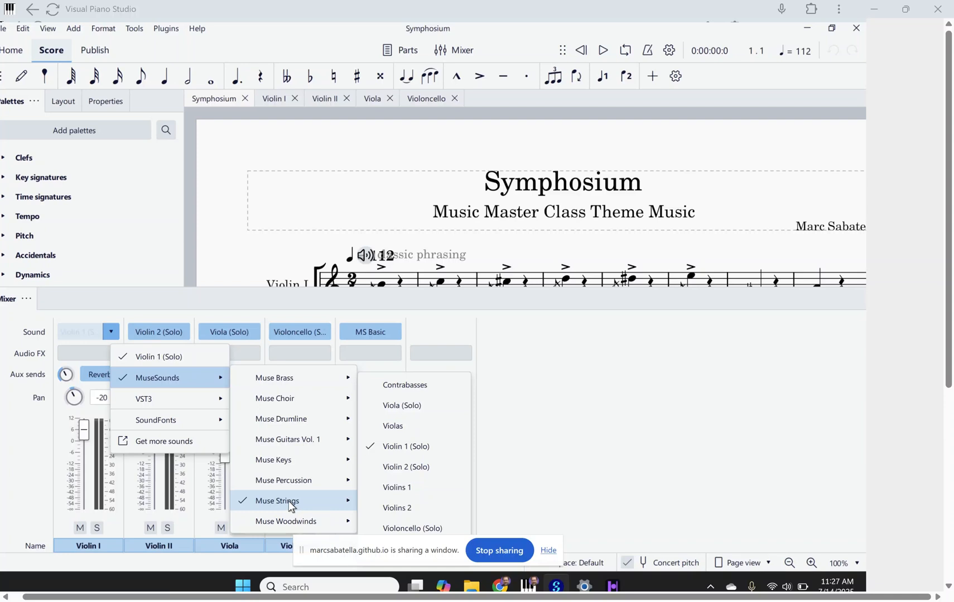
mouse_move(319, 501)
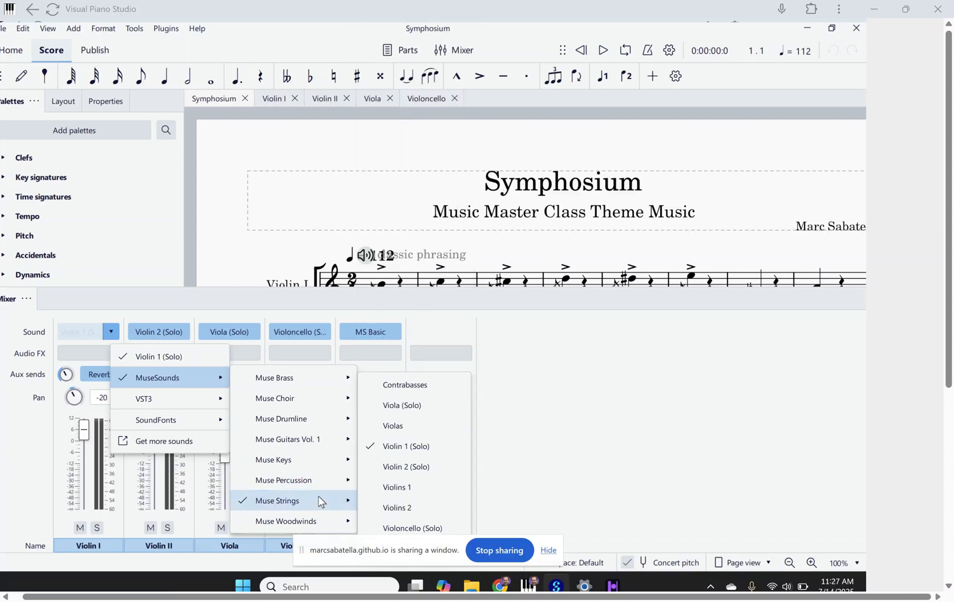
mouse_move(323, 504)
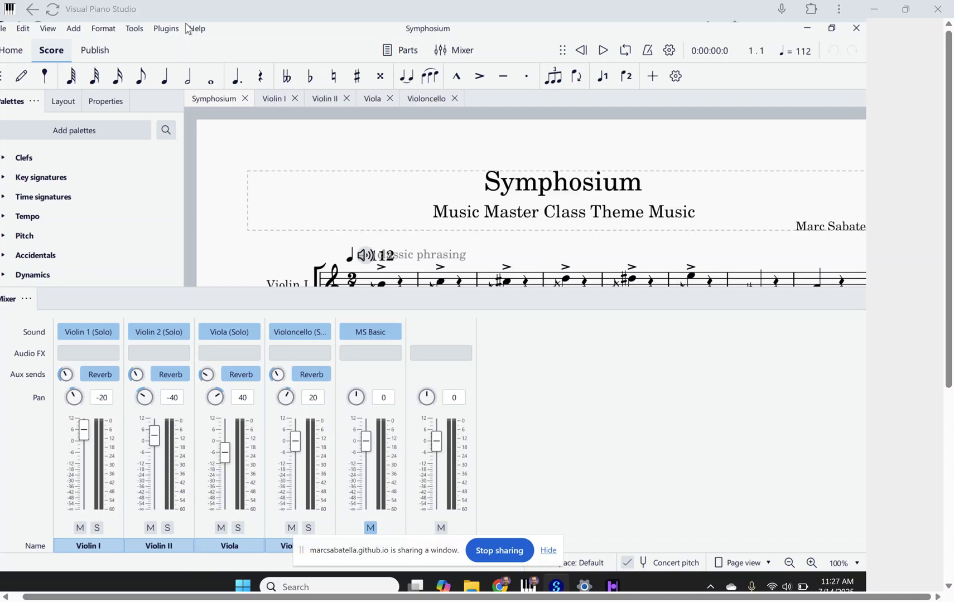
mouse_move(198, 29)
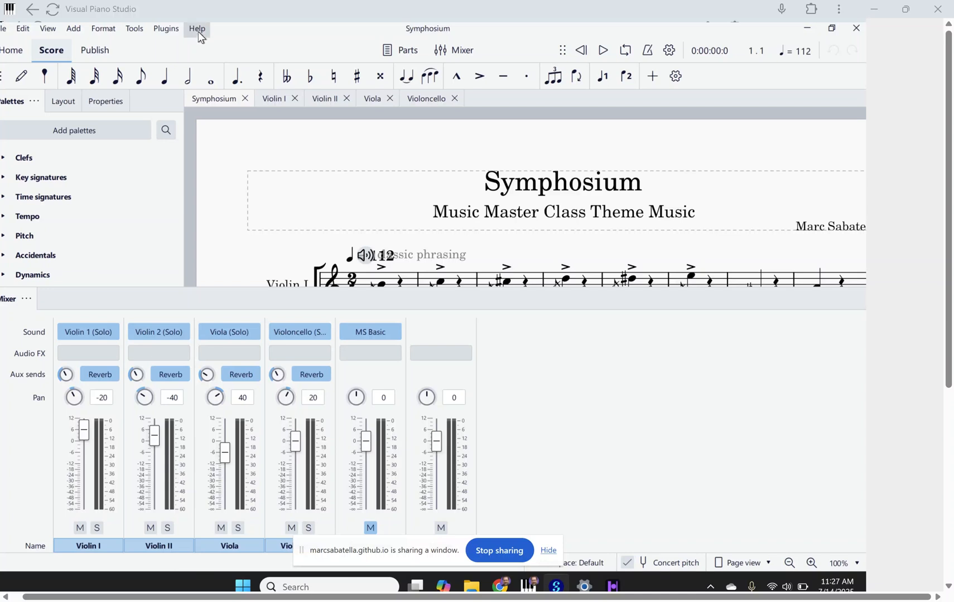
Reach the MuseSampler diagnostics from the Help menu to check the detected library version
click(197, 29)
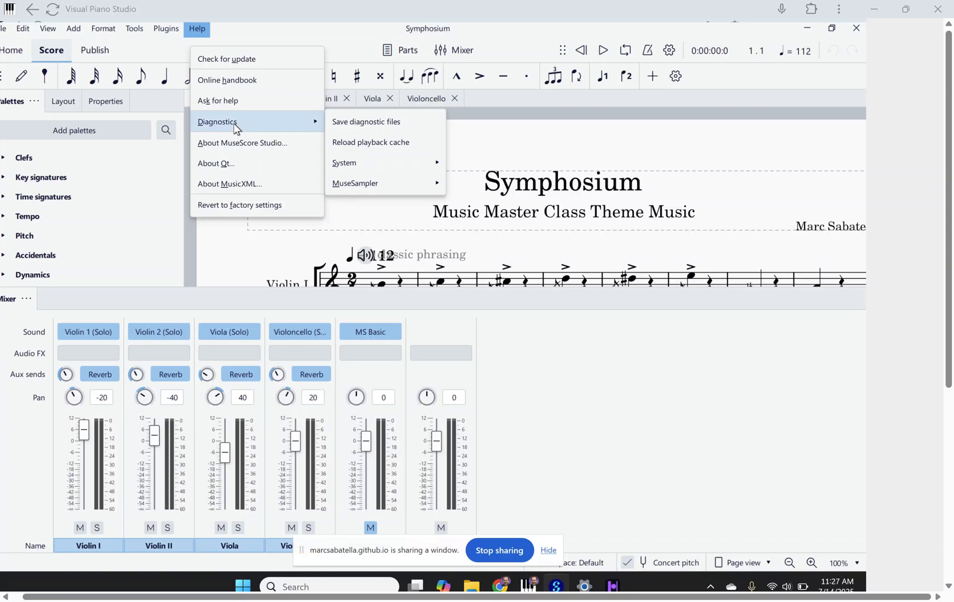
mouse_move(356, 183)
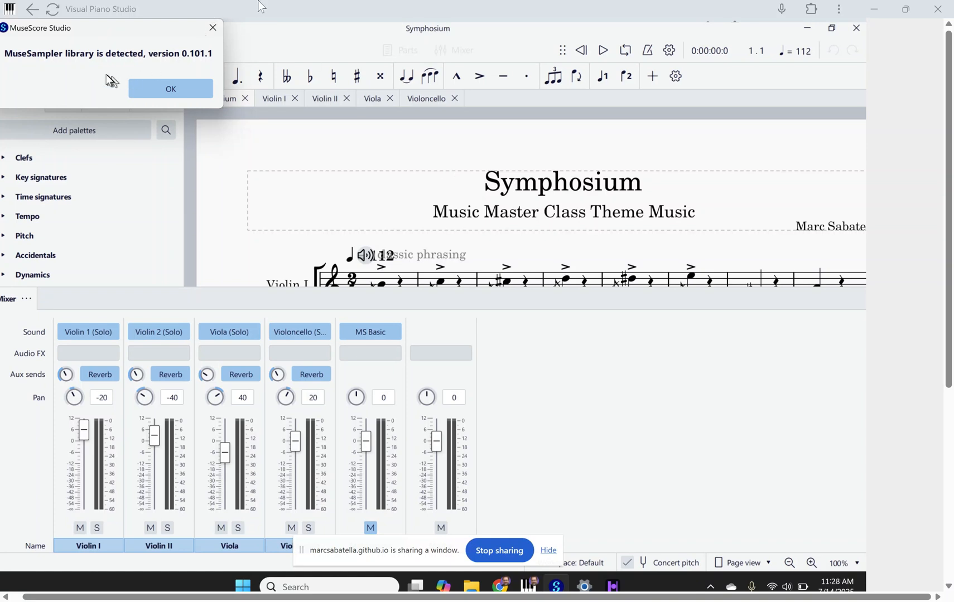
mouse_move(83, 59)
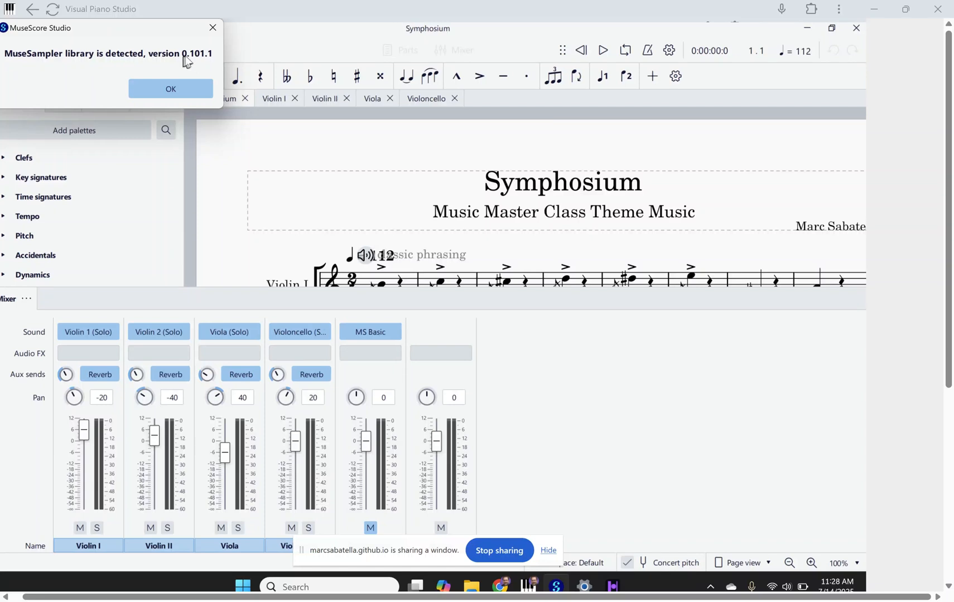
mouse_move(210, 58)
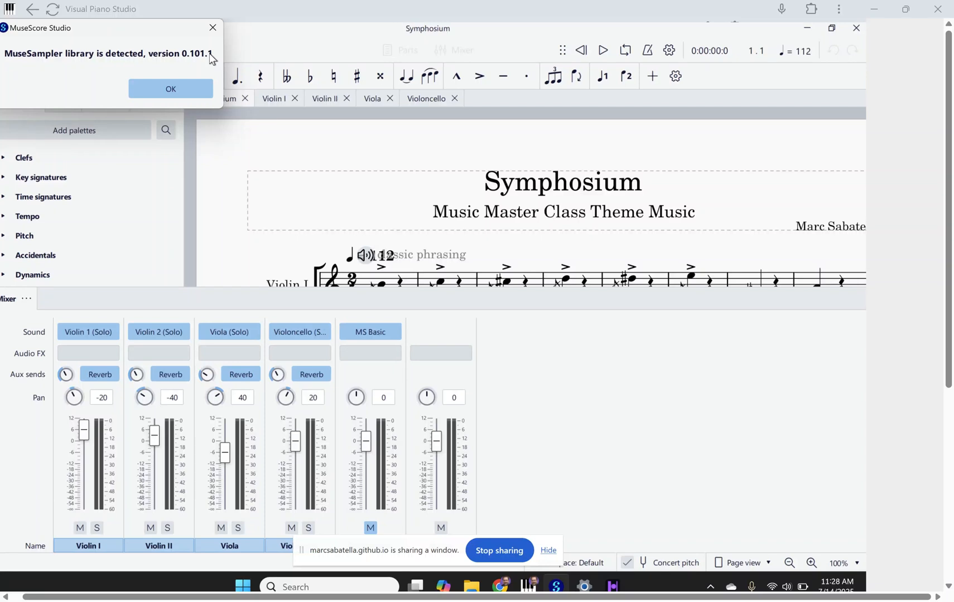
mouse_move(13, 189)
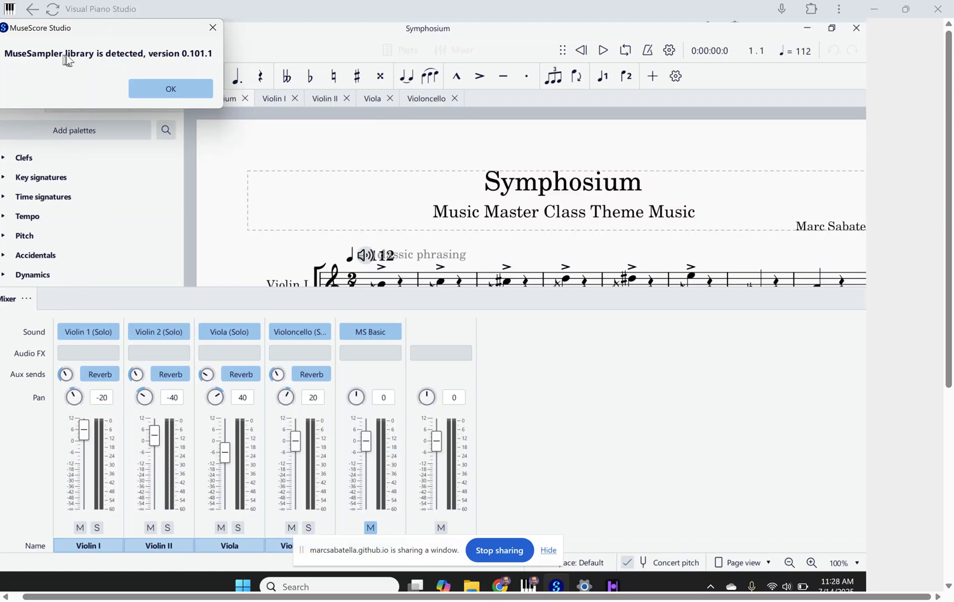
mouse_move(82, 61)
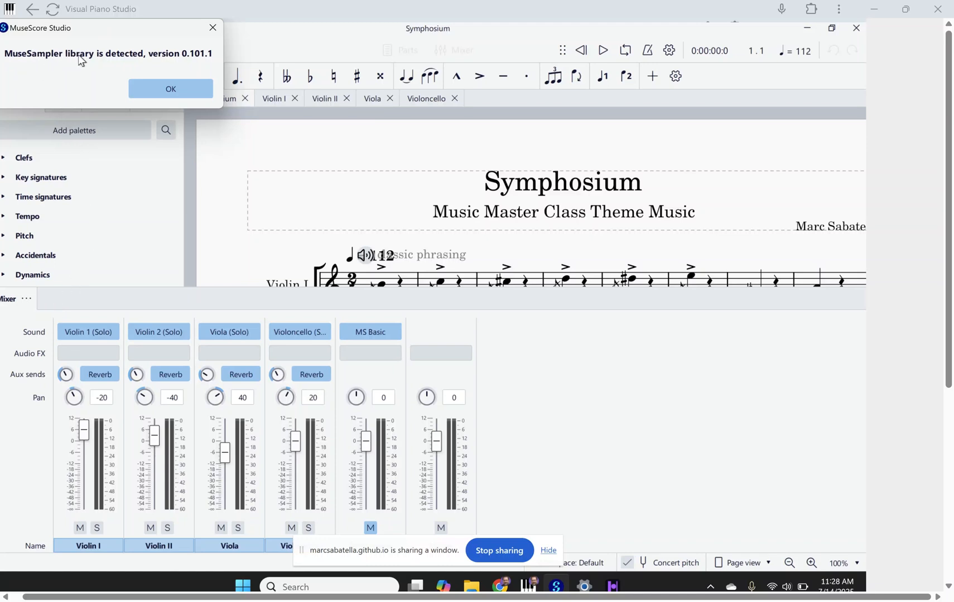
mouse_move(172, 59)
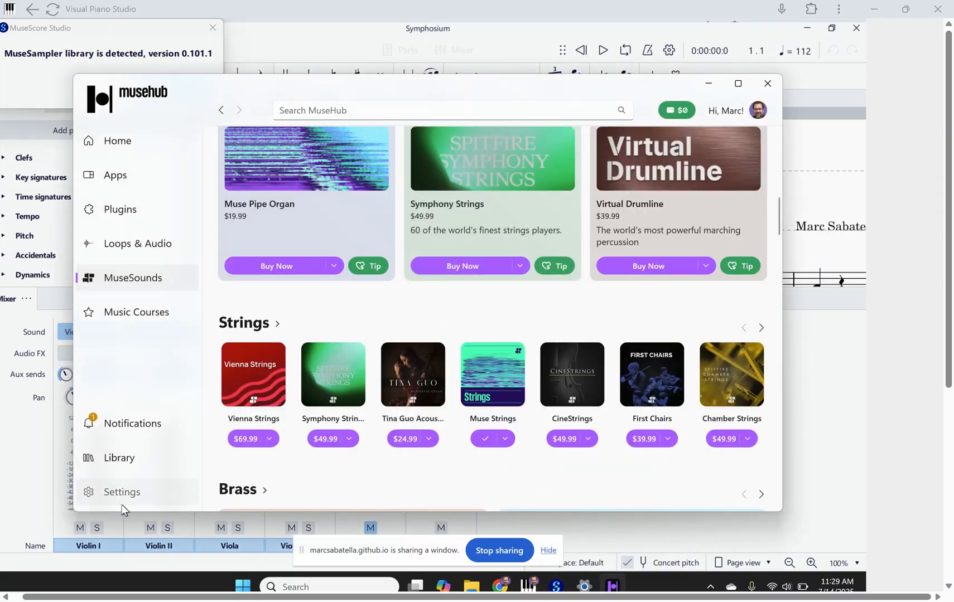
mouse_move(118, 498)
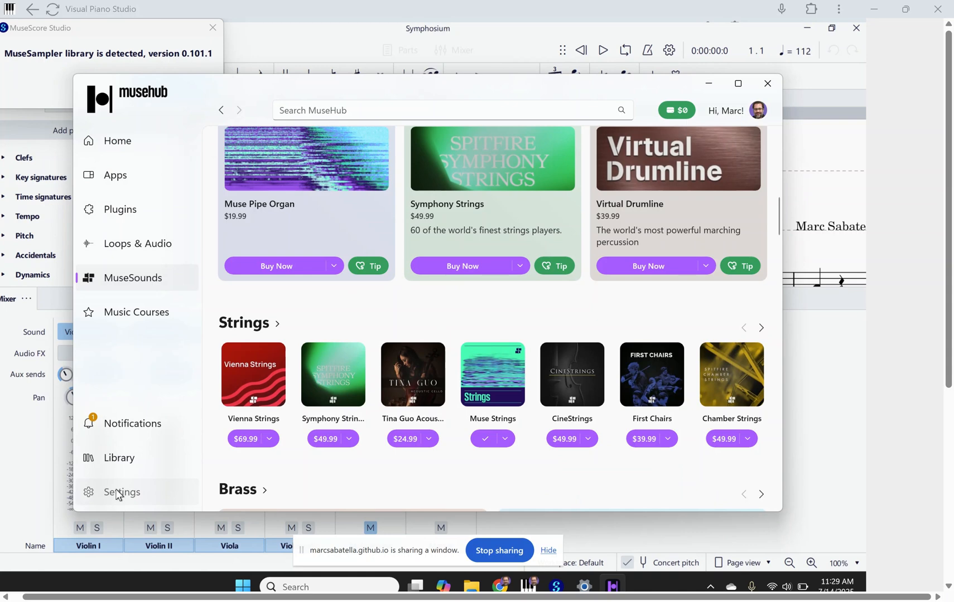
Show MuseHub Settings with installation folders and automatic MuseSounds and plugin updates
click(122, 492)
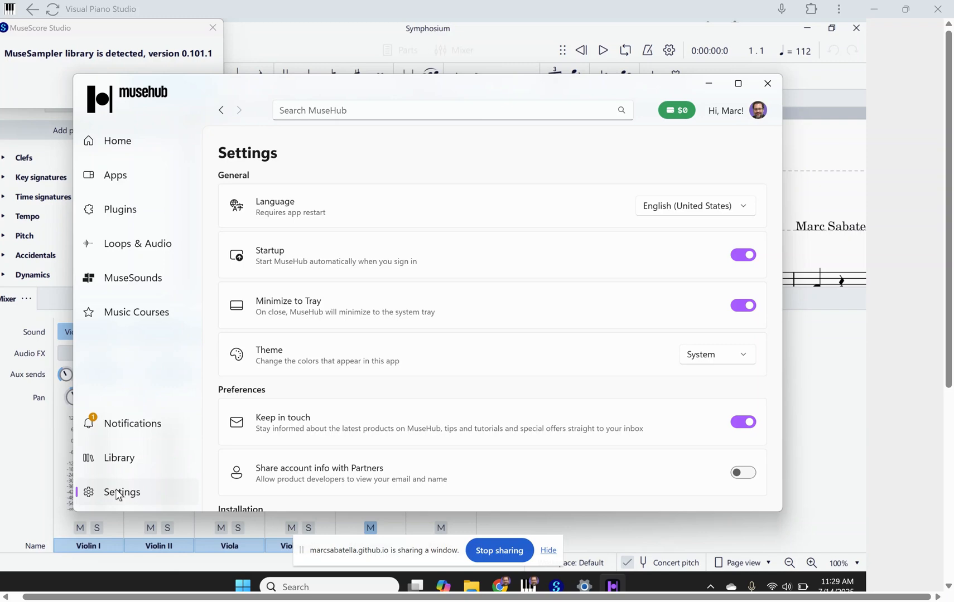
mouse_move(280, 428)
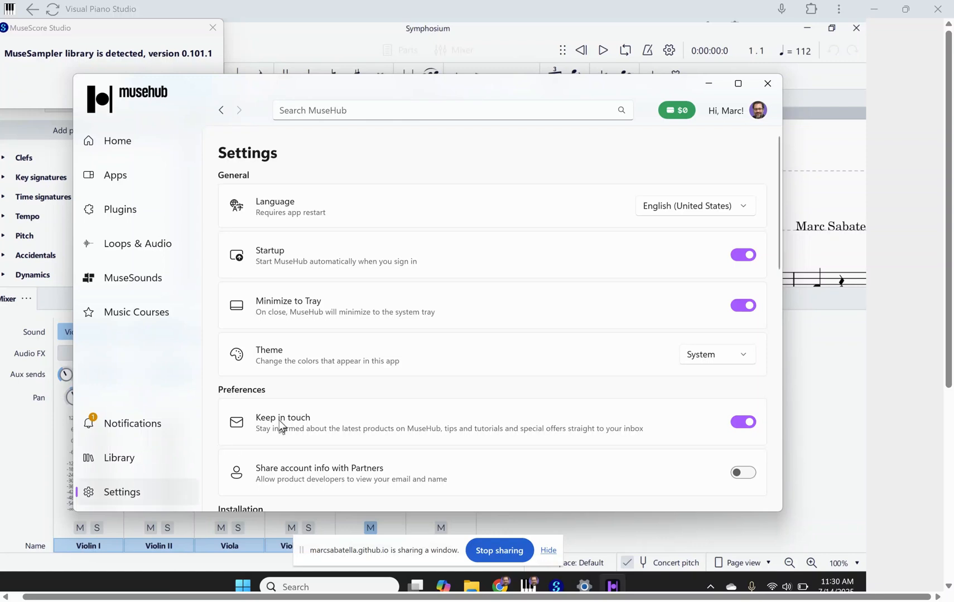
scroll(down, 3)
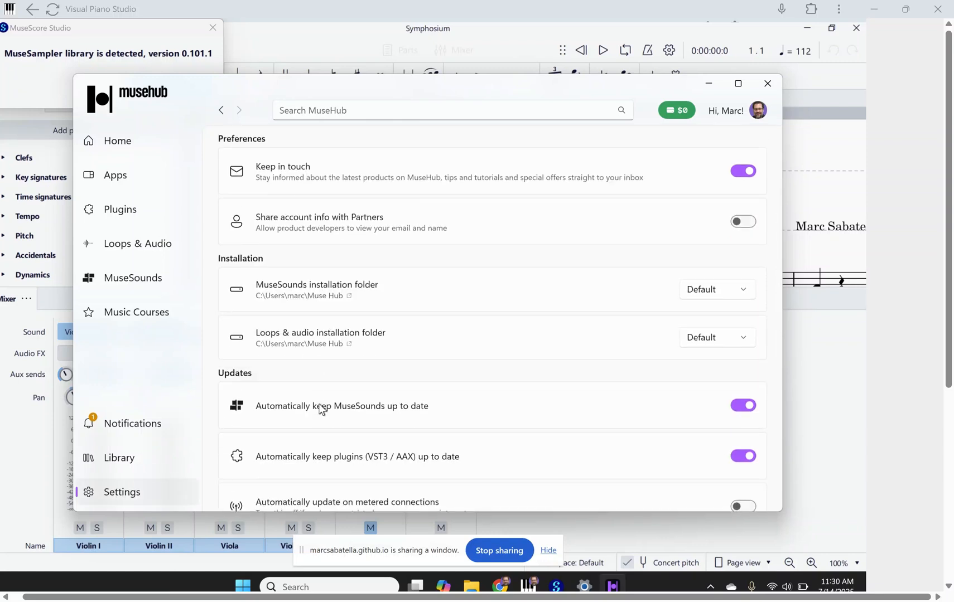
Scroll Settings down to the About section showing version 2.3.7.1898 (x64)
scroll(down, 3)
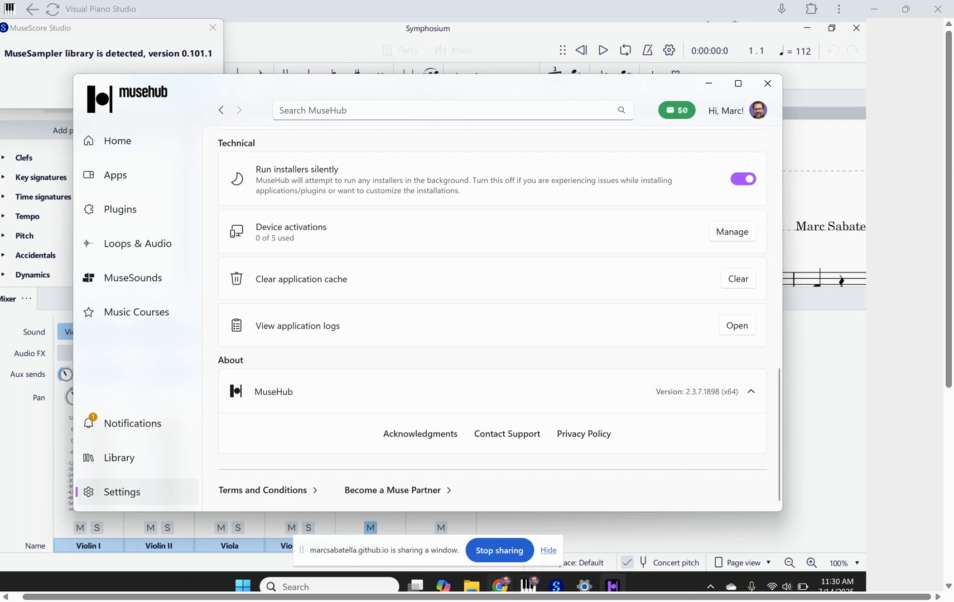
mouse_move(651, 407)
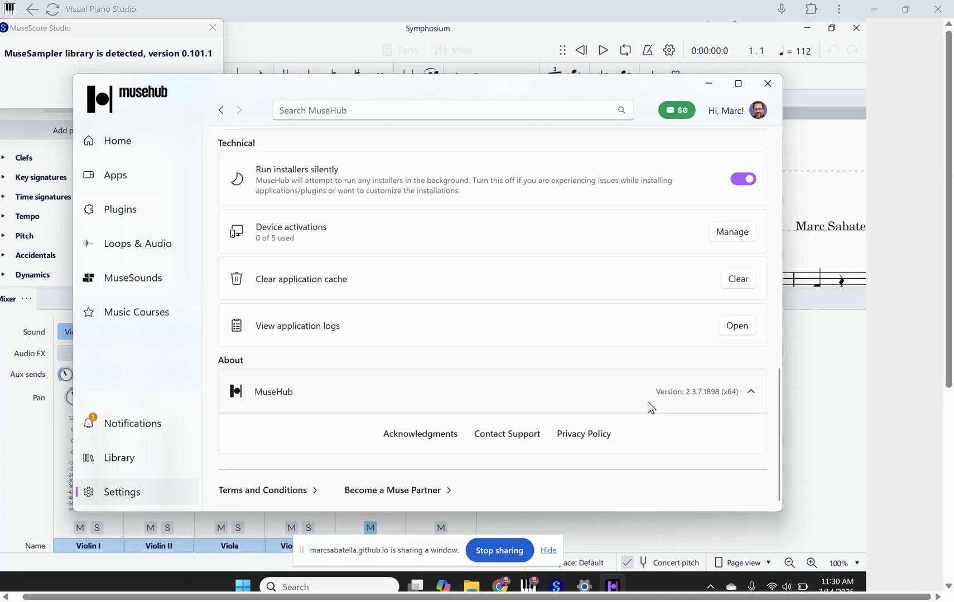